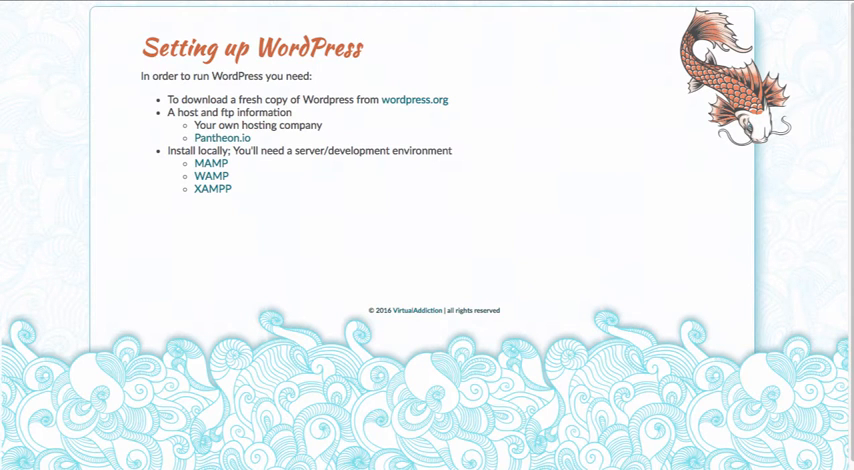
- Open wordpress.org from the link on the Setting up WordPress slide
click(416, 99)
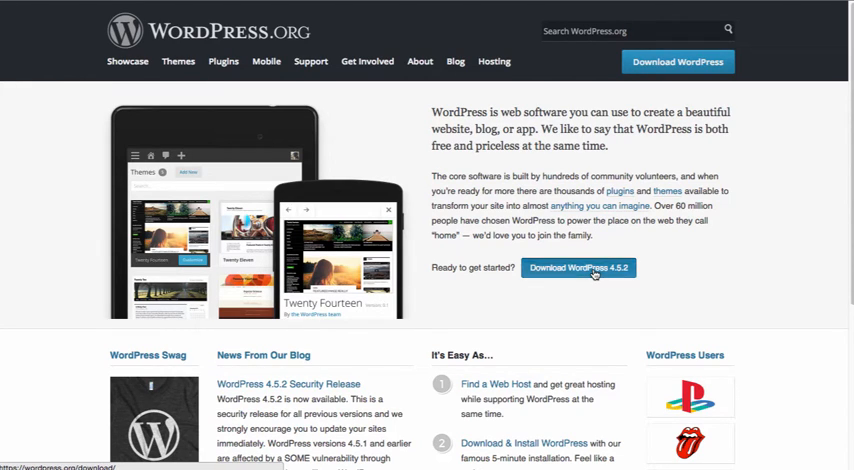
- Download the WordPress 4.5.2 .zip from the WordPress.org download page
click(580, 268)
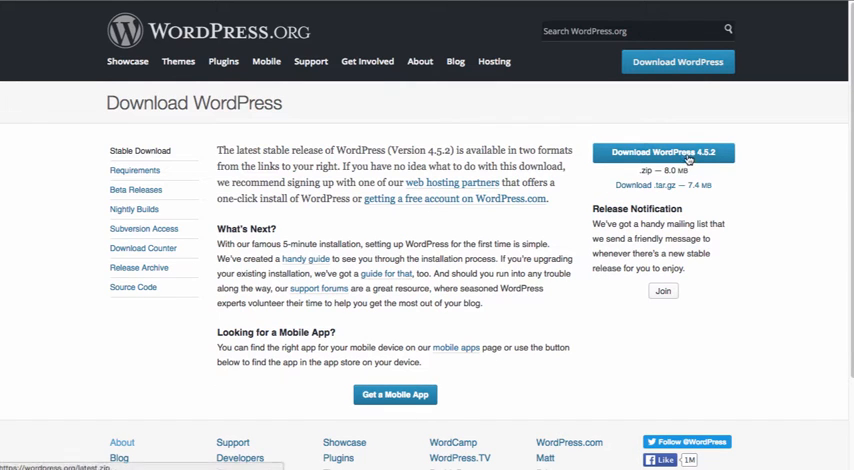
click(670, 152)
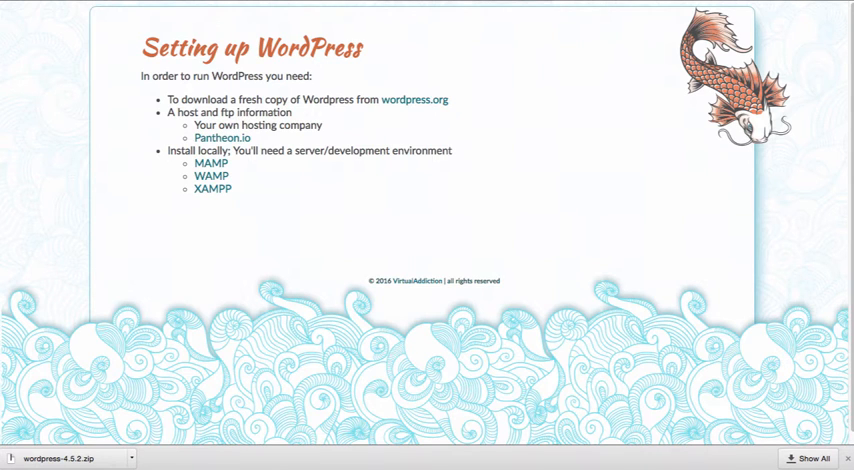
mouse_move(224, 137)
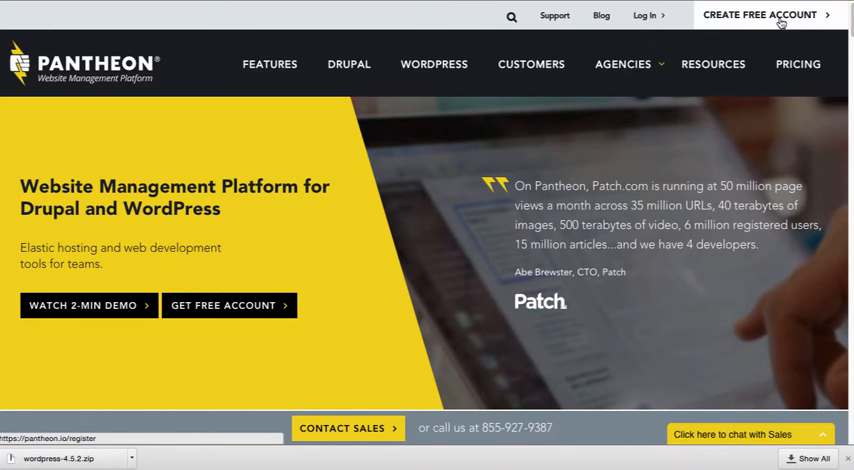
- Open Pantheon's Create Free Account signup form and scroll through it
click(769, 15)
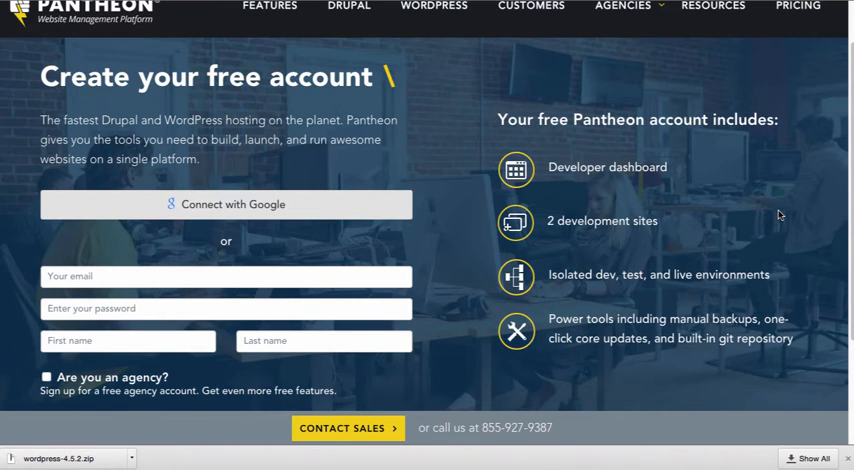
mouse_move(780, 215)
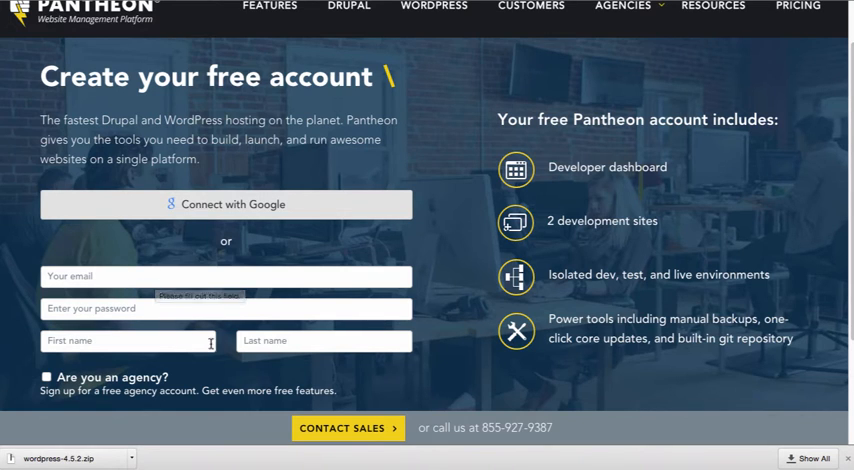
scroll(down, 3)
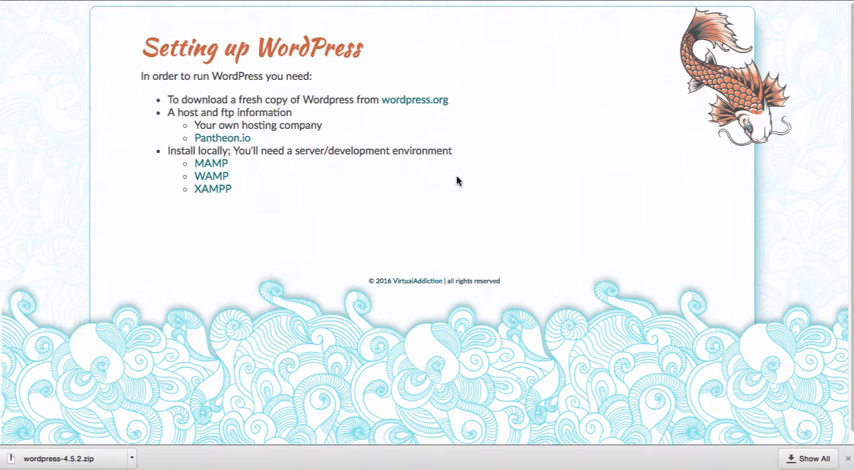
mouse_move(280, 194)
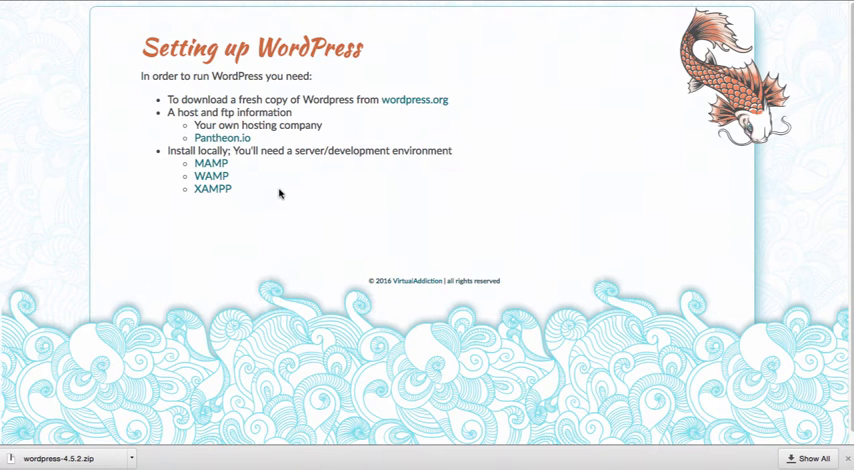
mouse_move(230, 168)
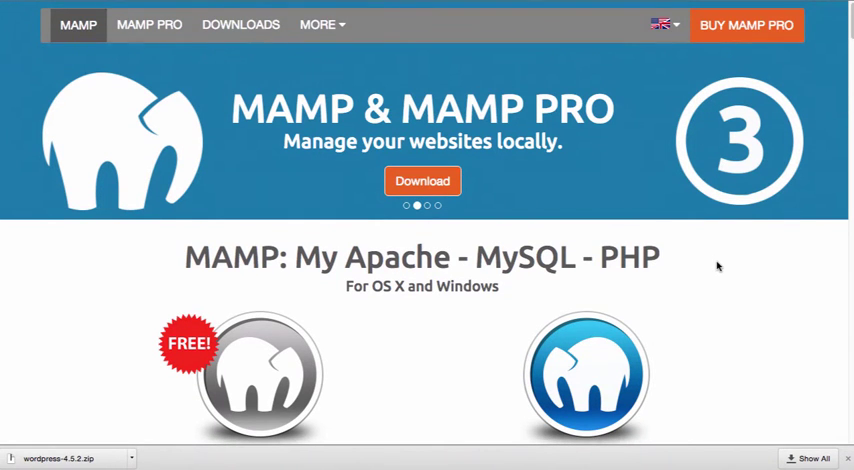
- Scroll the MAMP homepage down to the MAMP and MAMP PRO product sections
scroll(down, 3)
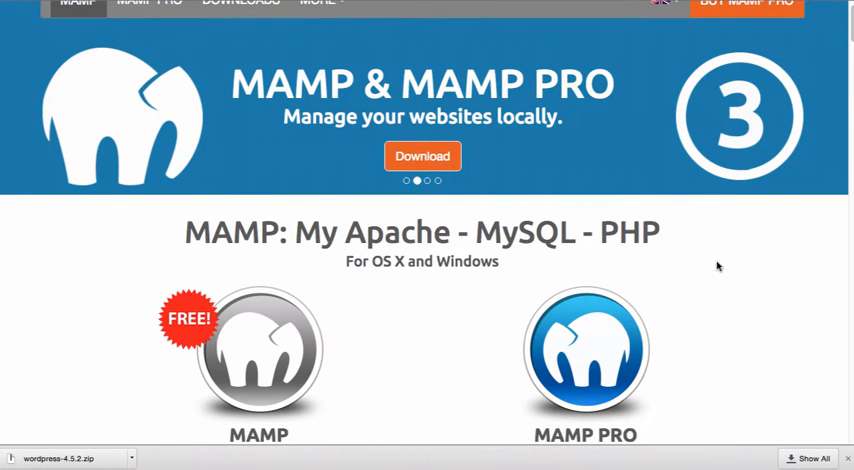
scroll(down, 3)
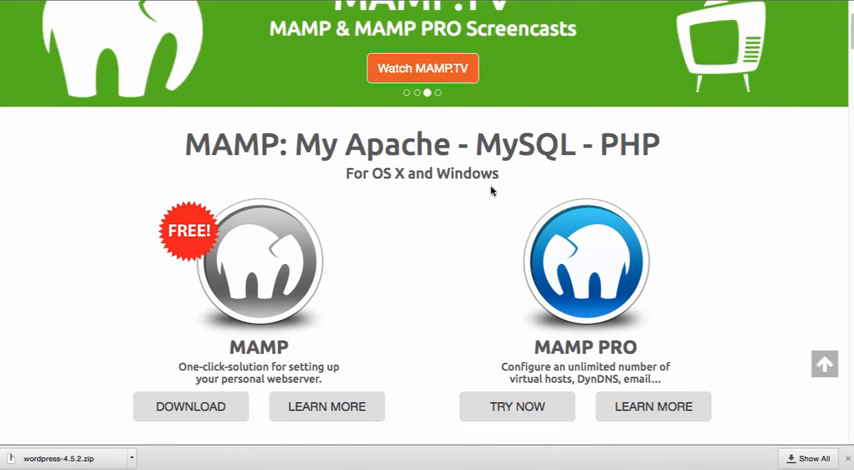
scroll(down, 3)
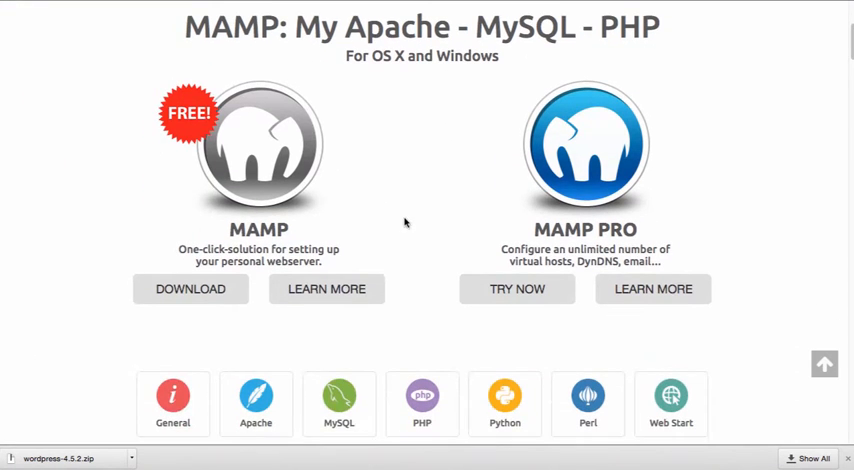
mouse_move(444, 213)
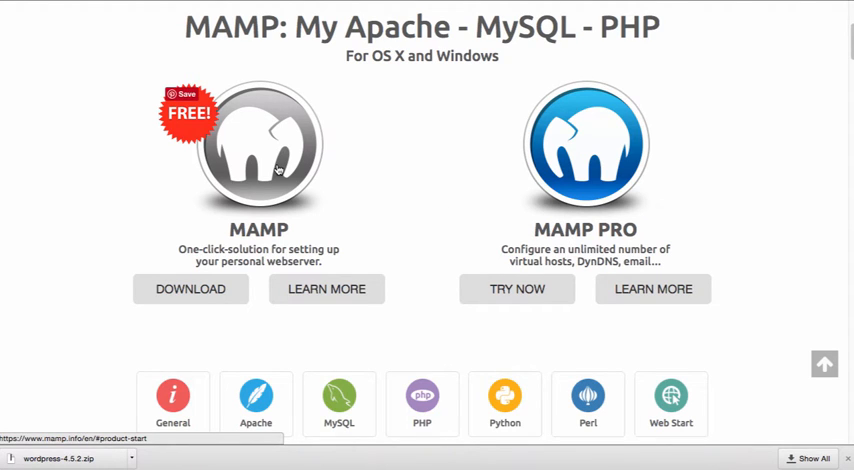
mouse_move(280, 168)
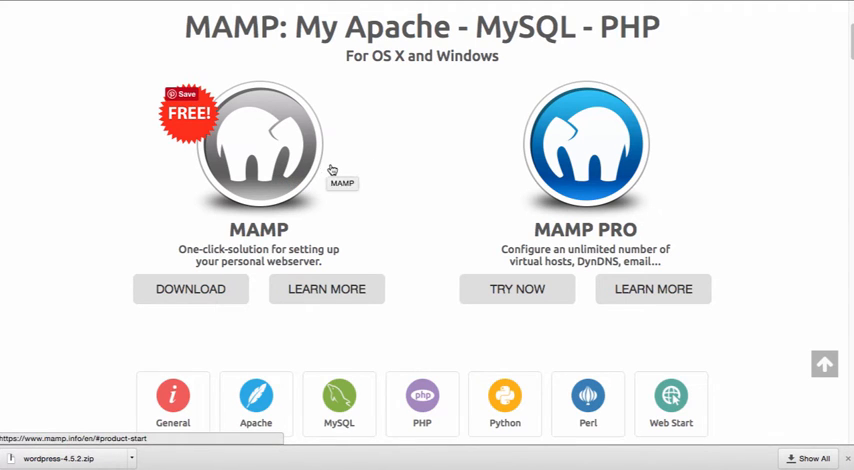
mouse_move(342, 170)
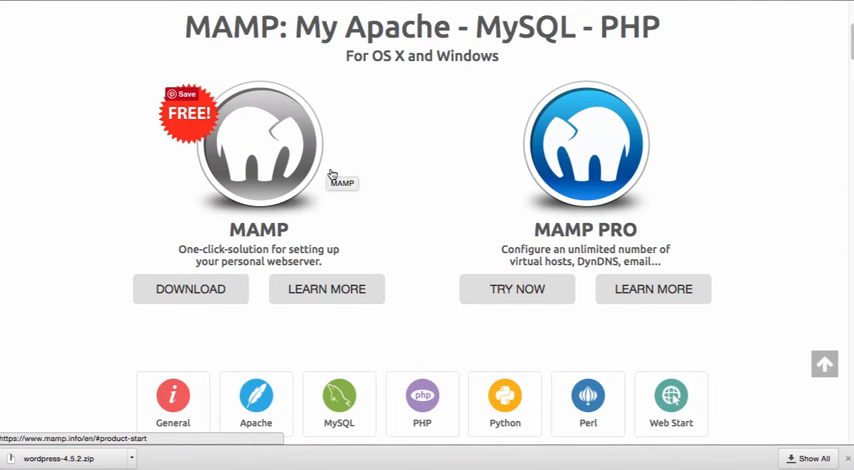
mouse_move(344, 171)
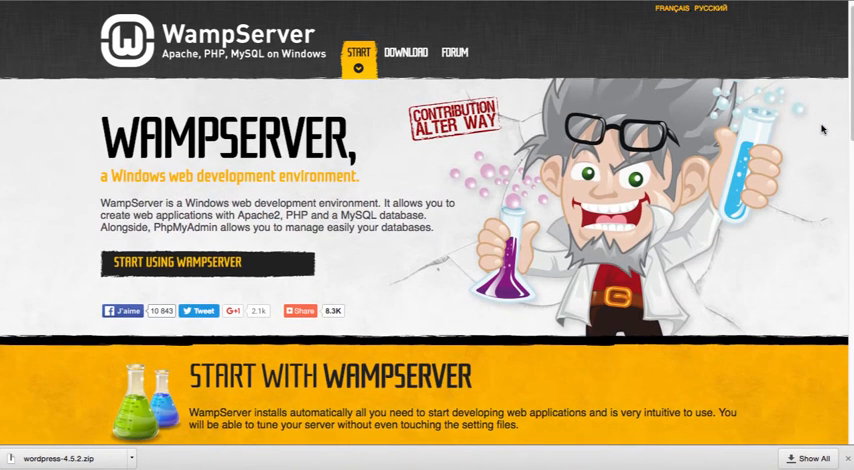
- Scroll the WampServer homepage to the Installing and Functionalities sections
scroll(down, 3)
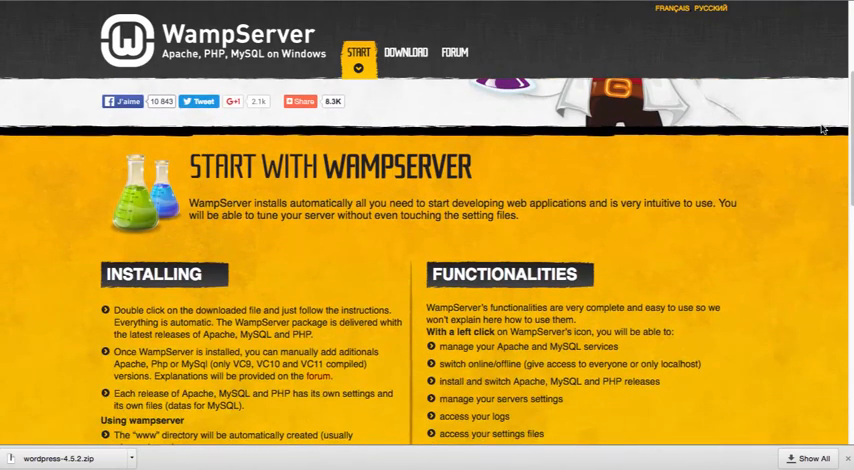
scroll(up, 3)
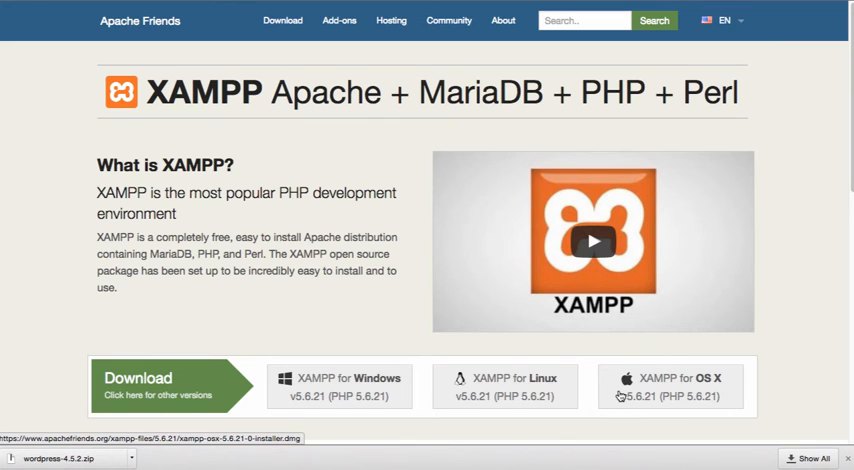
mouse_move(677, 391)
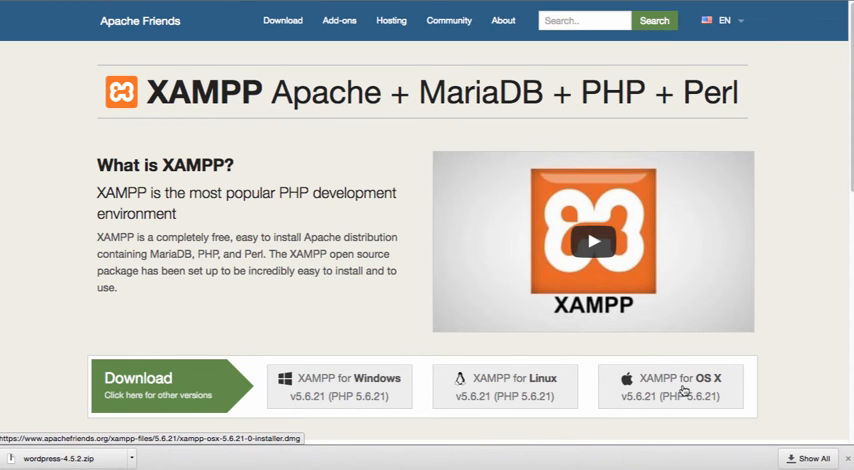
- Scroll through XAMPP's download options for Windows, Linux and OS X
scroll(down, 3)
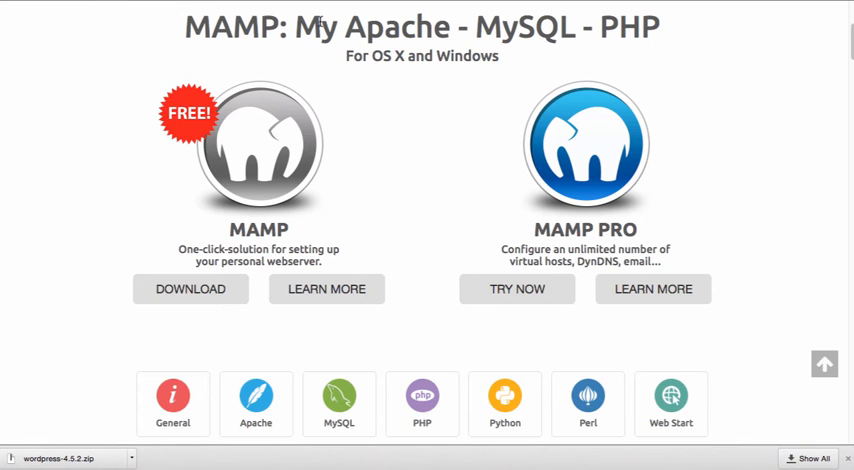
mouse_move(396, 99)
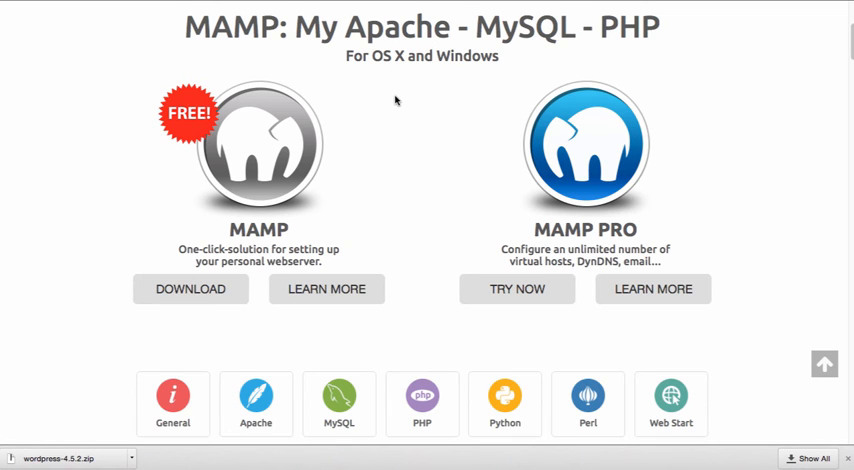
- Scroll through the MAMP and MAMP PRO sections on the MAMP homepage
scroll(down, 3)
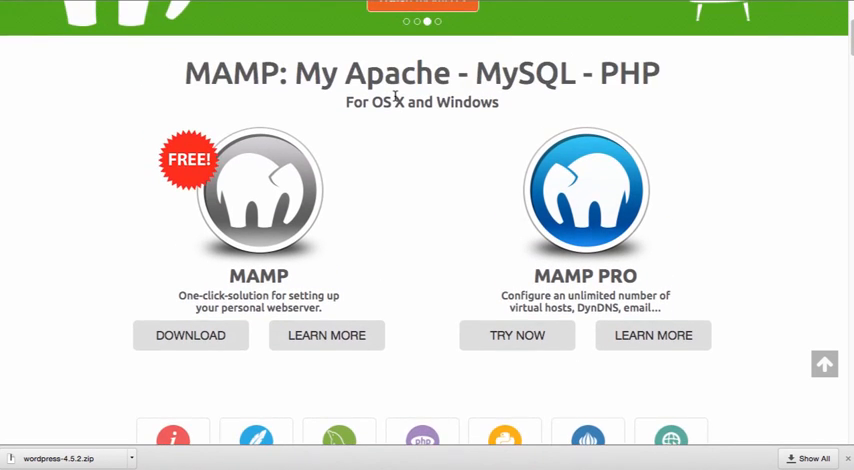
scroll(down, 3)
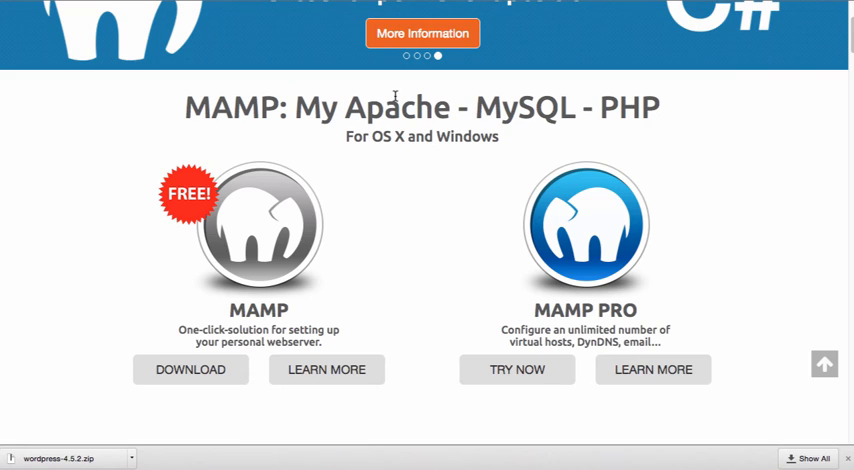
mouse_move(848, 103)
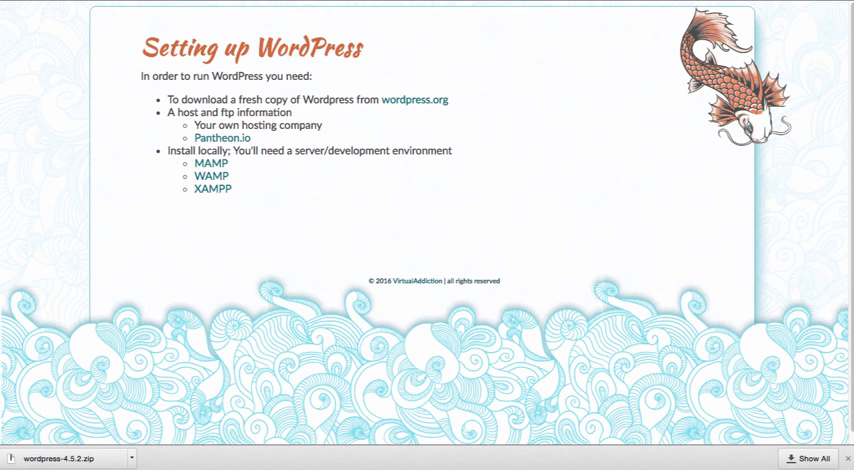
mouse_move(485, 73)
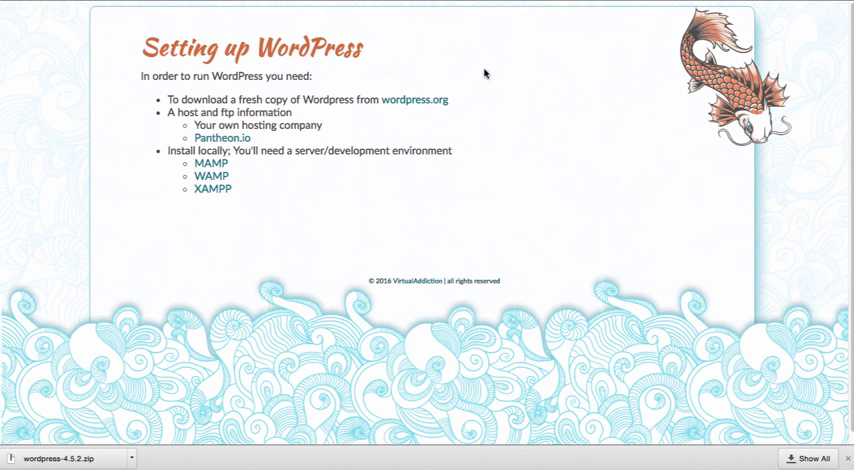